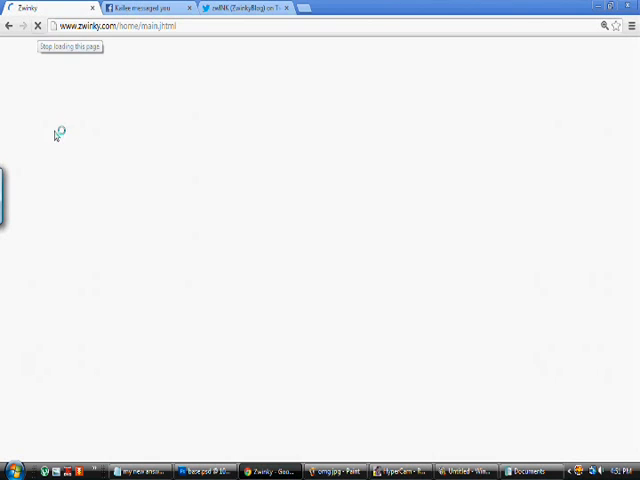
pyautogui.moveTo(210, 182)
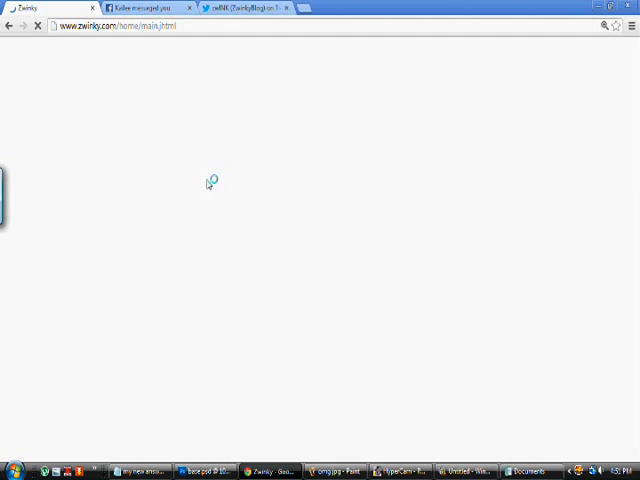
pyautogui.moveTo(92, 64)
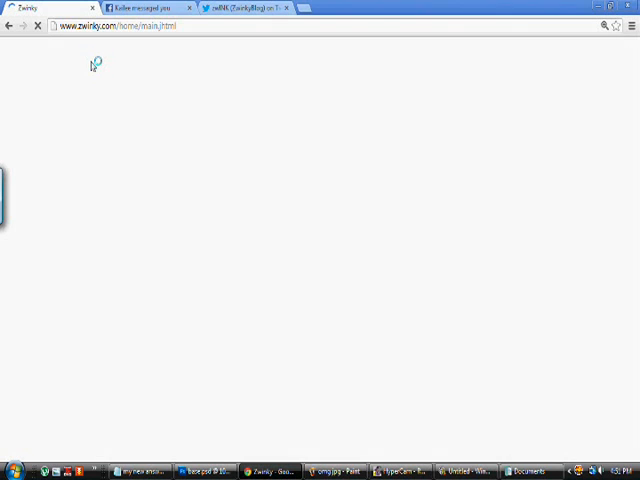